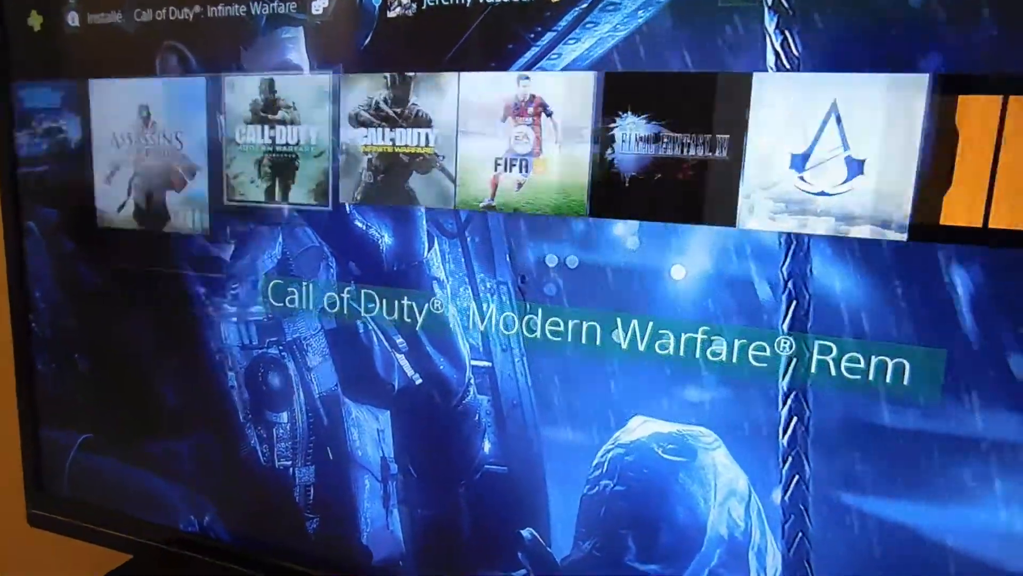
# - Move from the game library up to the function area, highlighting PlayStation Plus
pyautogui.hscroll(-3)
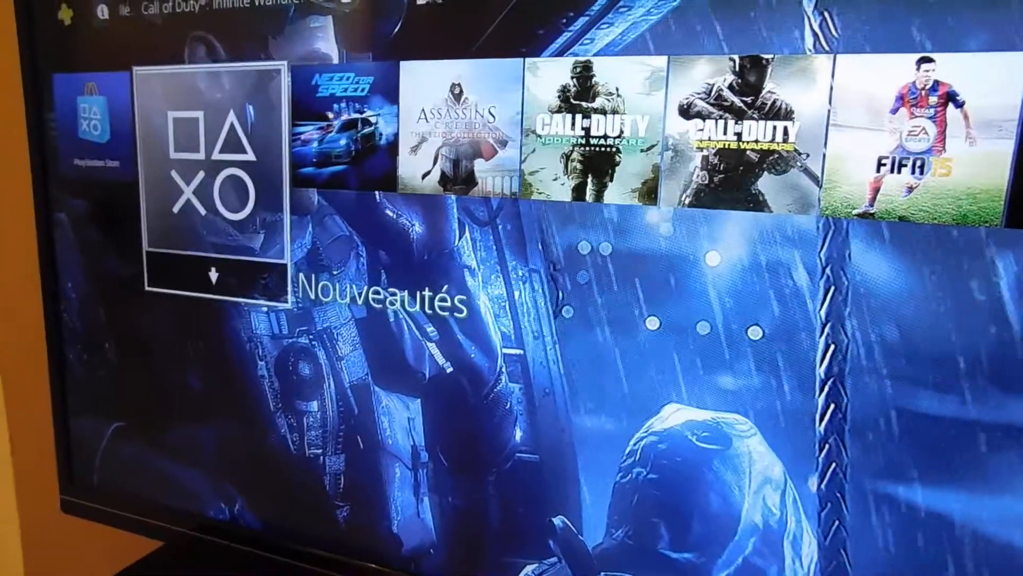
pyautogui.press('Left')
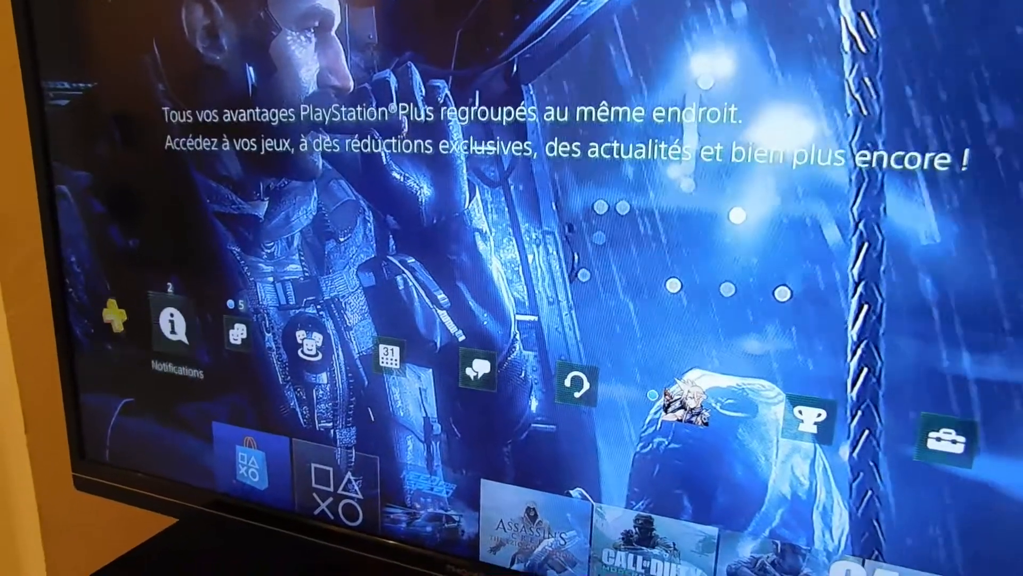
# - Open Notifications to view update files for Infinite Warfare, Uncharted 4 and FIFA 15
pyautogui.click(175, 335)
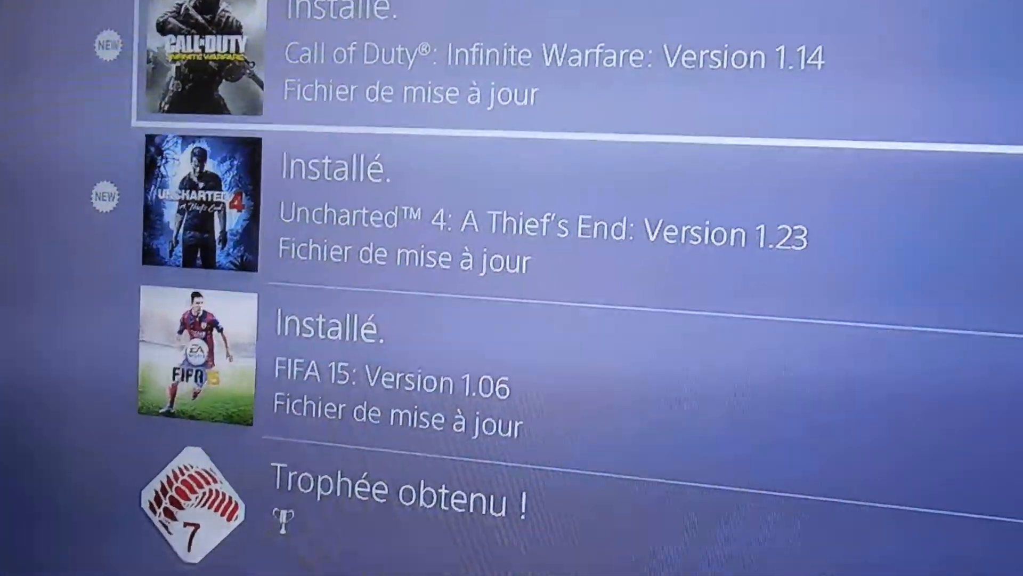
# - Open Paramètres (Settings) and scroll down to the Stockage and system update entries
pyautogui.scroll(-3)
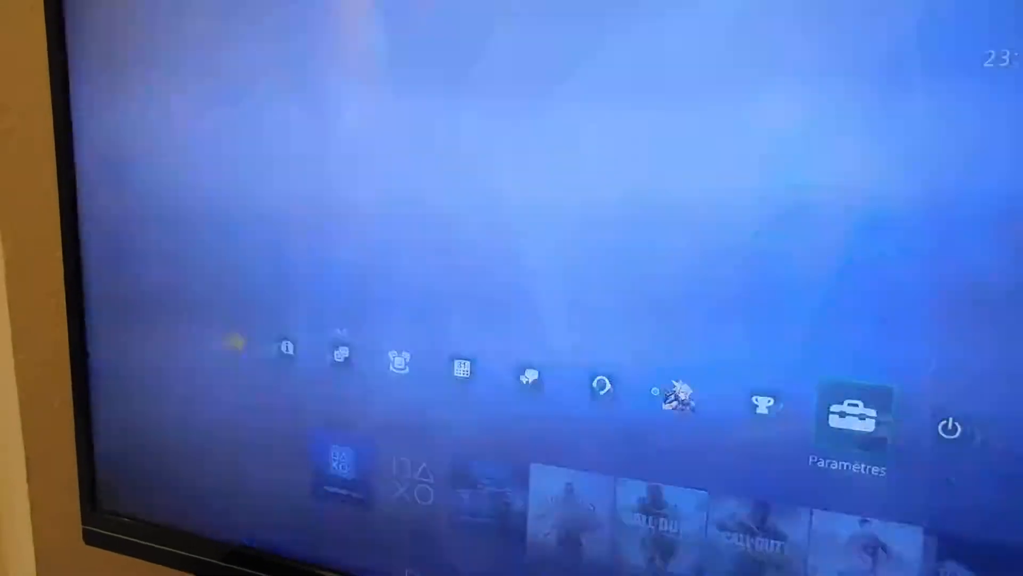
pyautogui.click(847, 411)
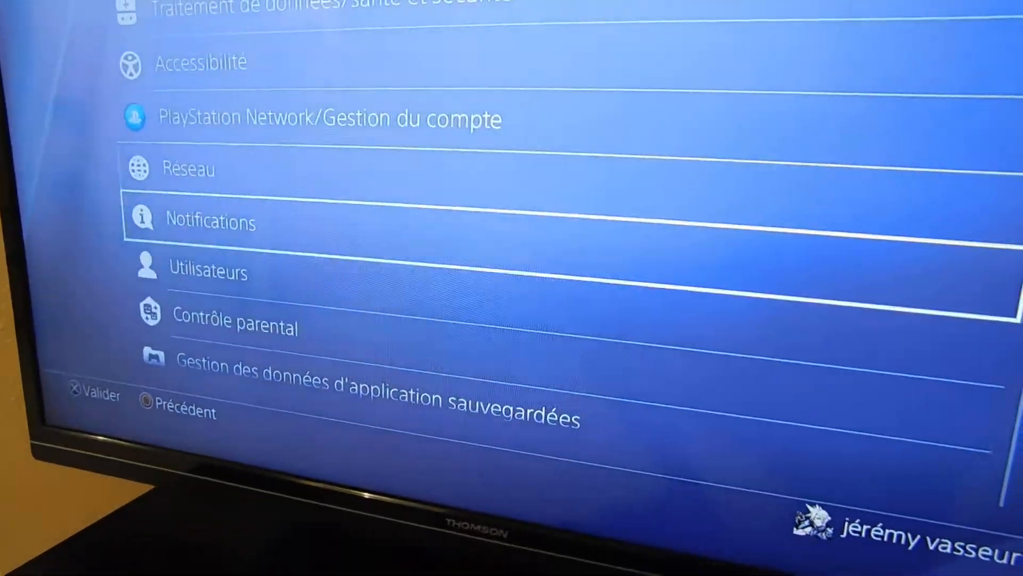
pyautogui.scroll(-3)
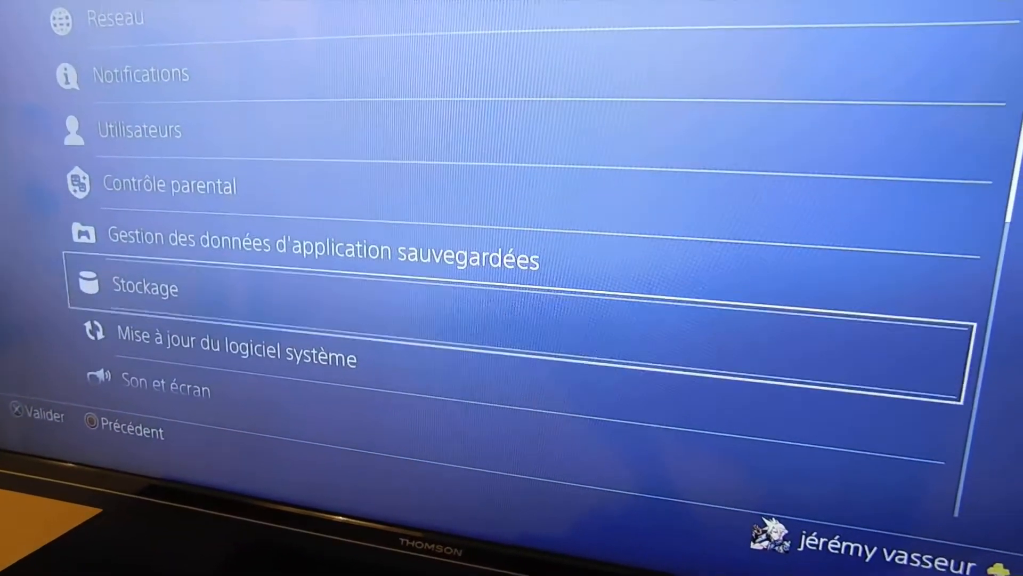